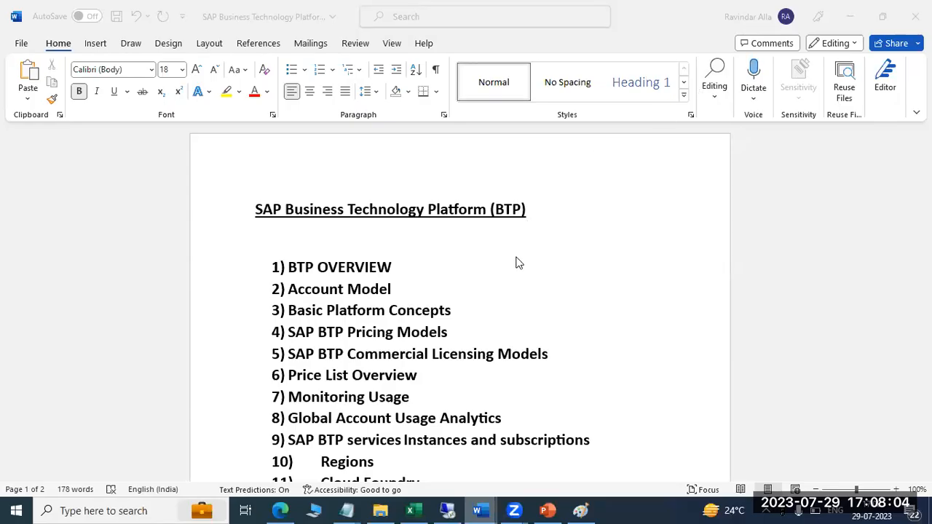
mouse_move(501, 268)
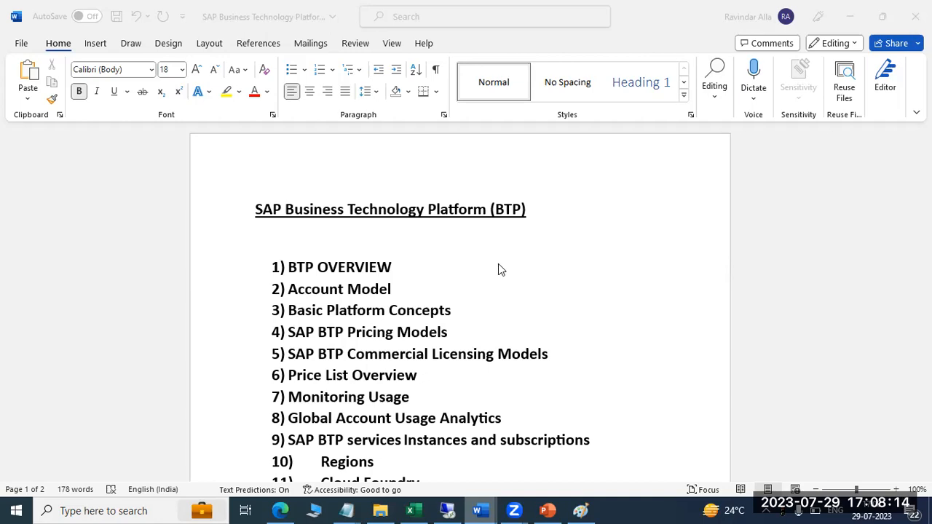
Scroll the topic list down so items 11-24, Cloud Foundry through Fiori Launchpad, are in view
scroll("down", 3)
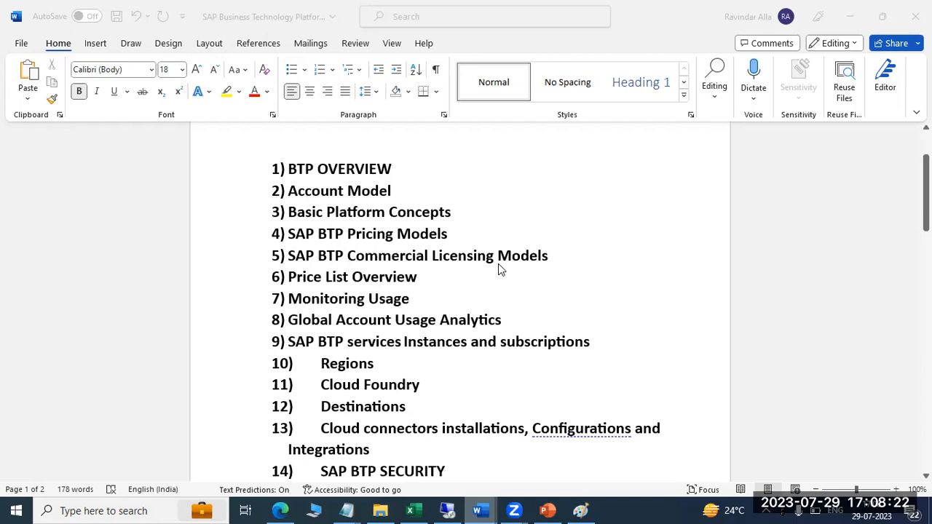
scroll("down", 3)
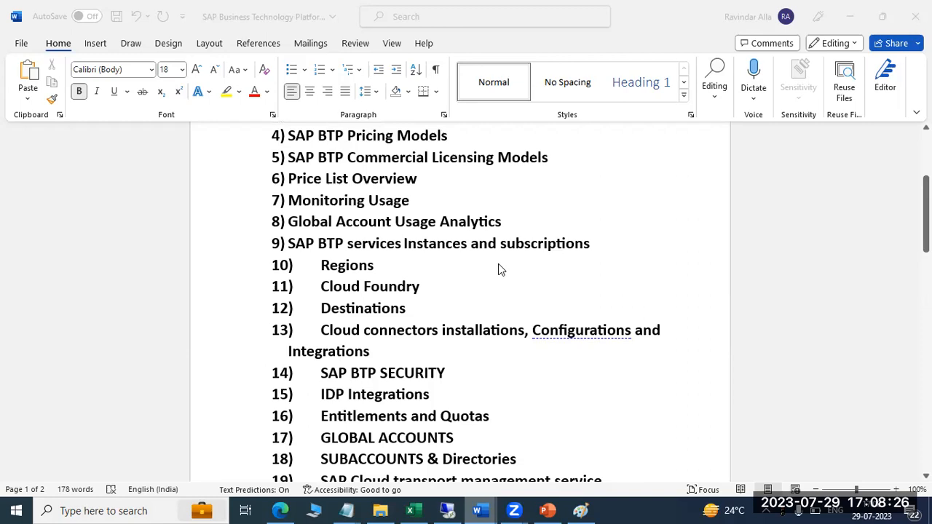
scroll("down", 3)
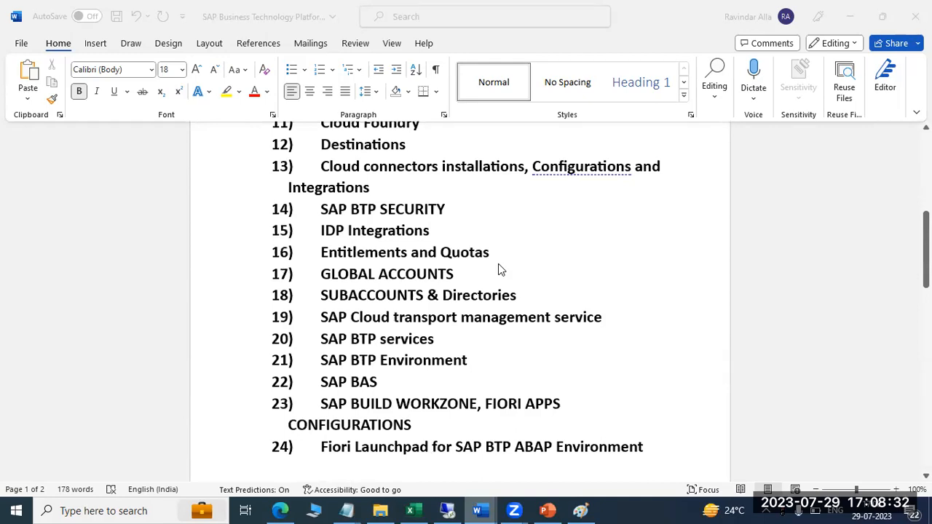
scroll("down", 3)
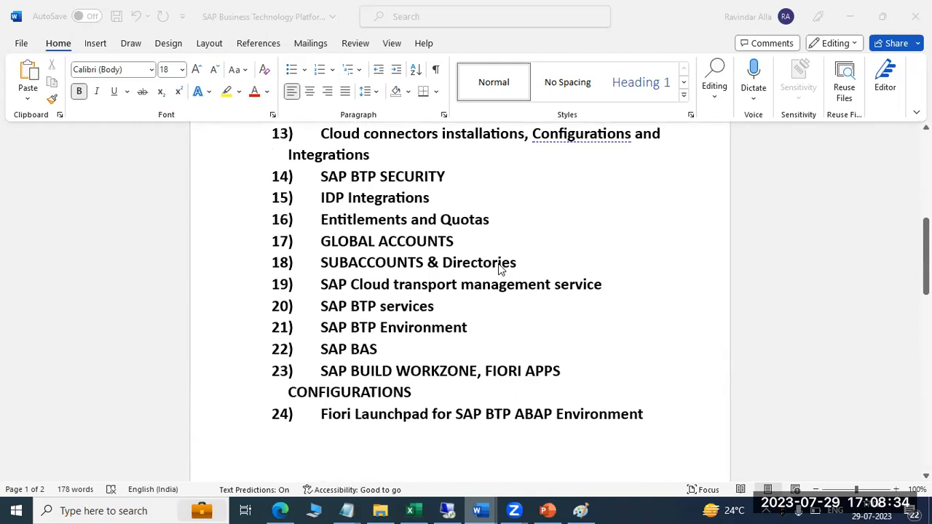
scroll("down", 3)
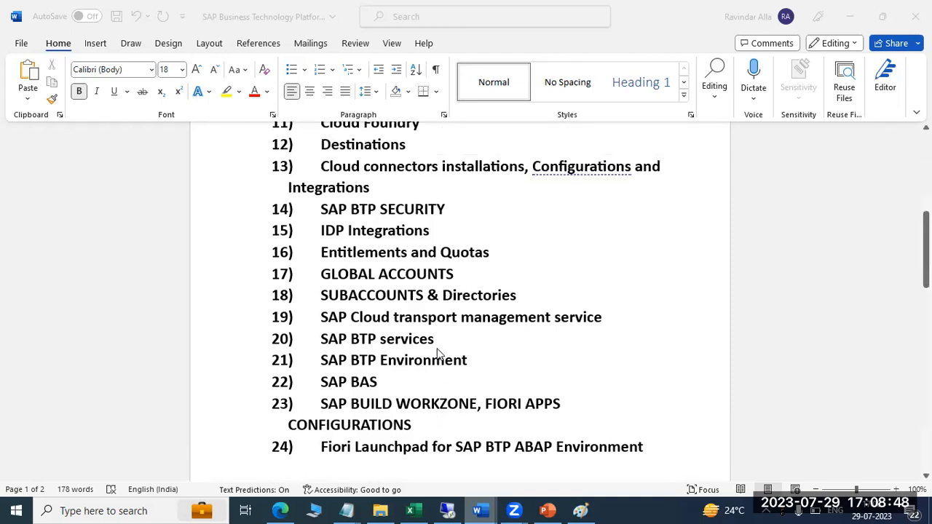
Scroll to the end of the document where the contact details appear
scroll("down", 3)
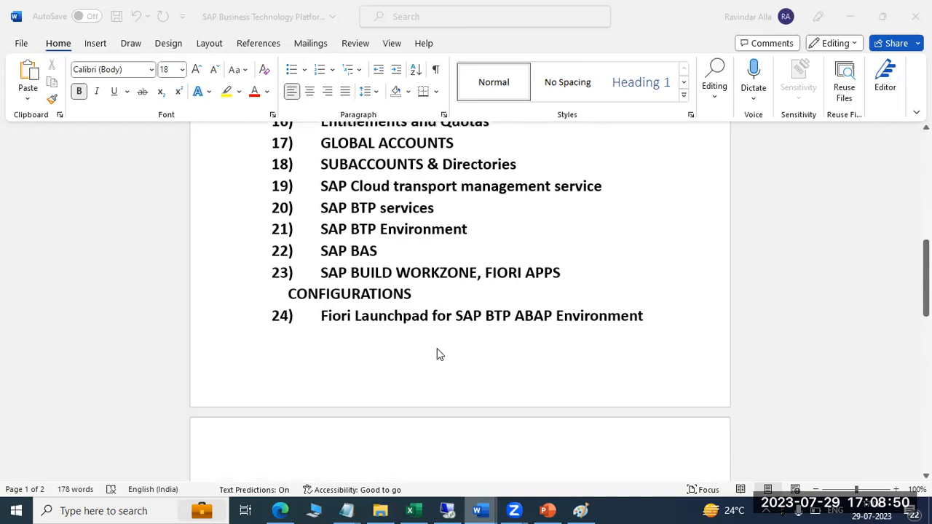
scroll("down", 3)
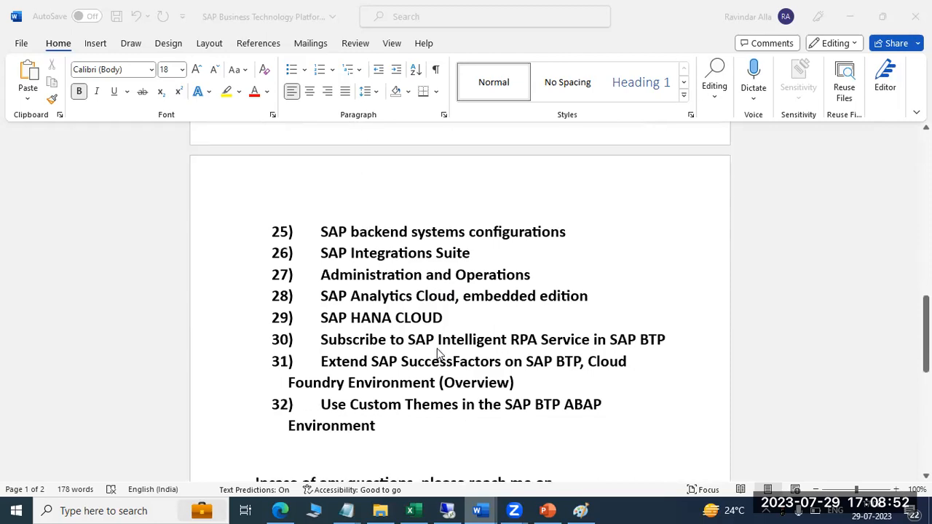
scroll("down", 3)
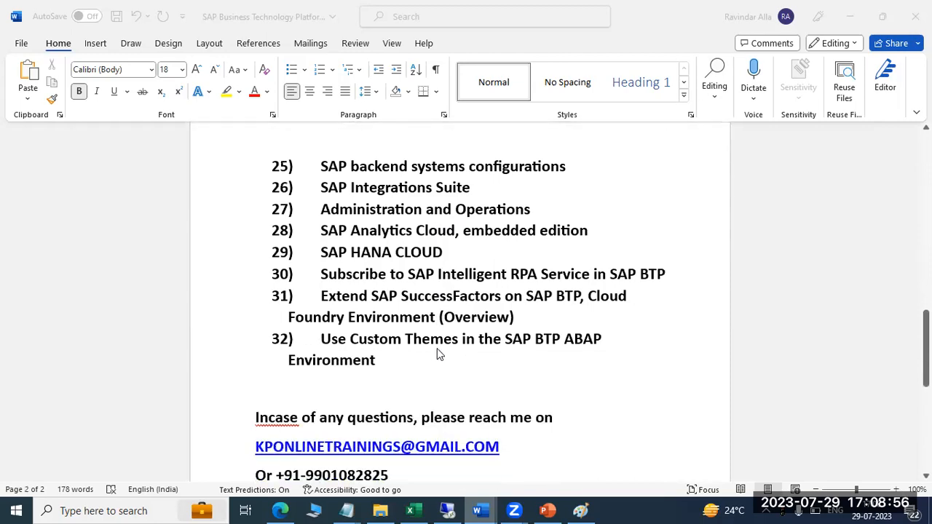
scroll("down", 3)
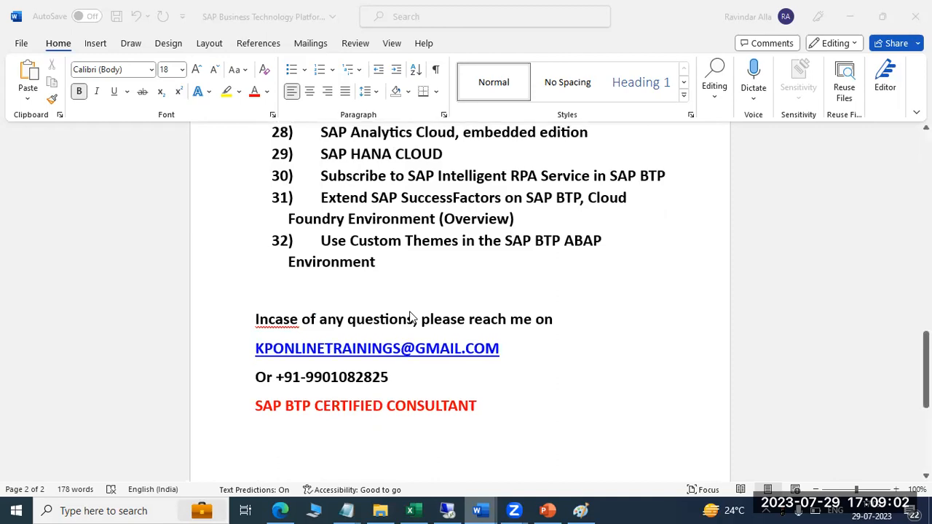
scroll("down", 3)
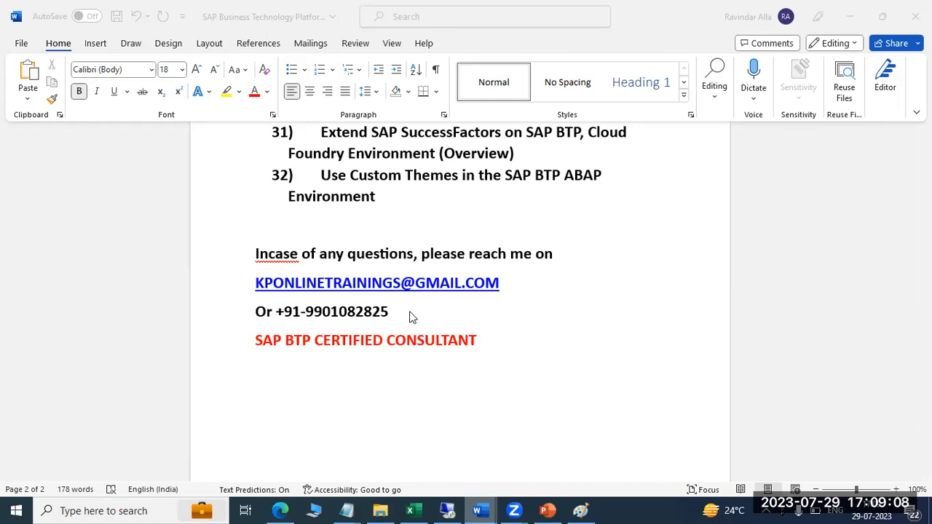
scroll("down", 3)
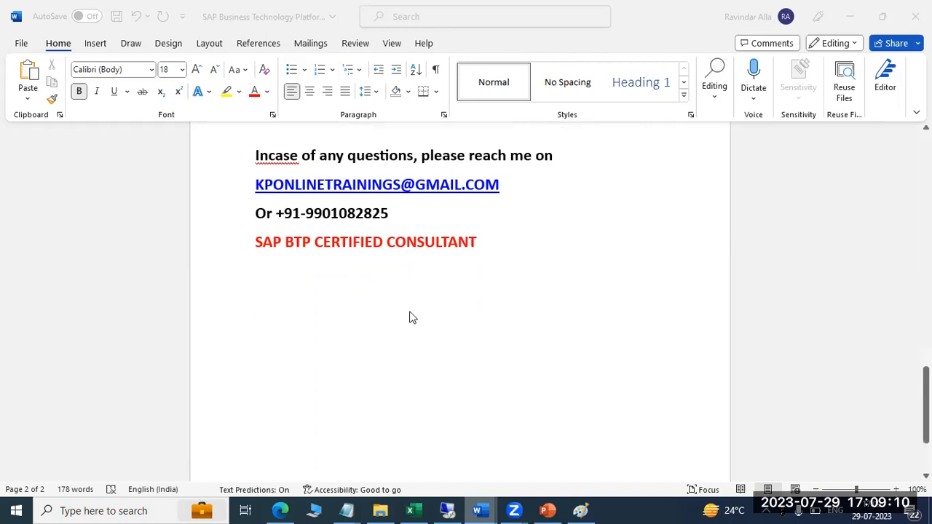
scroll("down", 3)
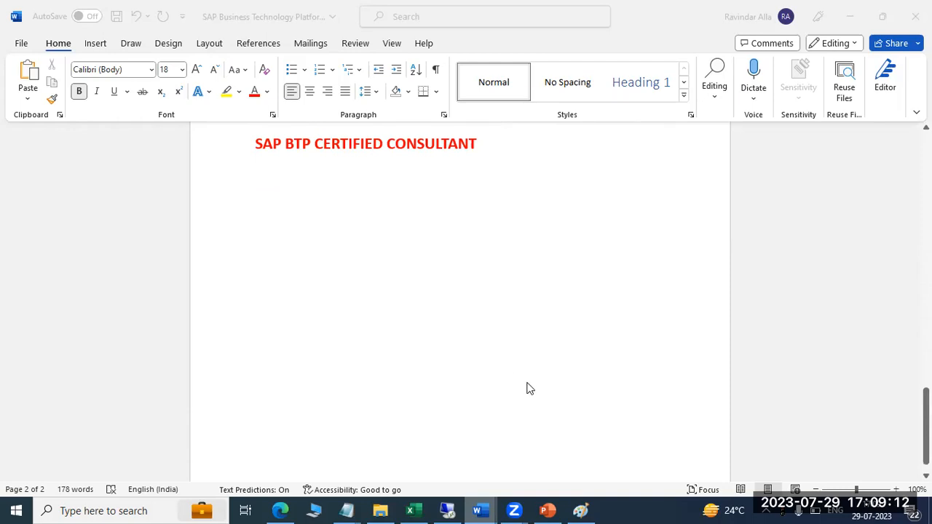
Switch to the Paint window showing the Real Time Trainings note
left_click(579, 510)
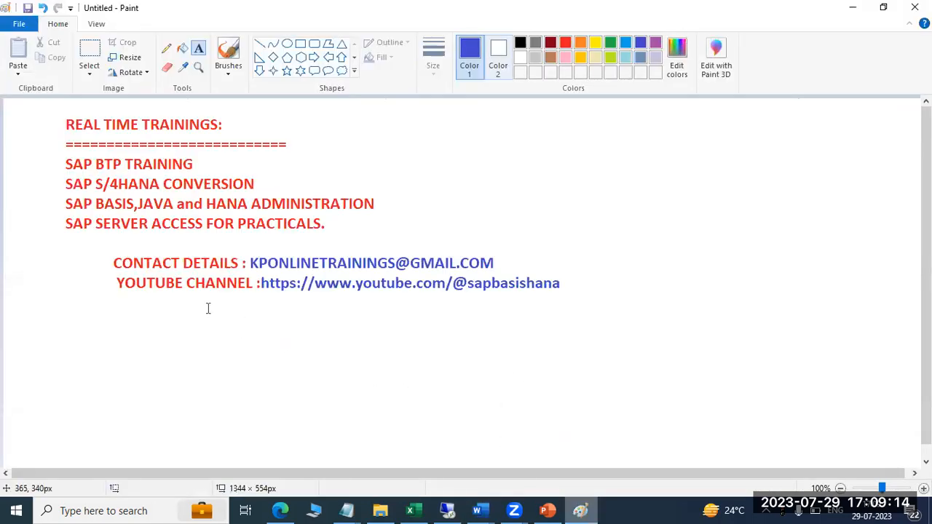